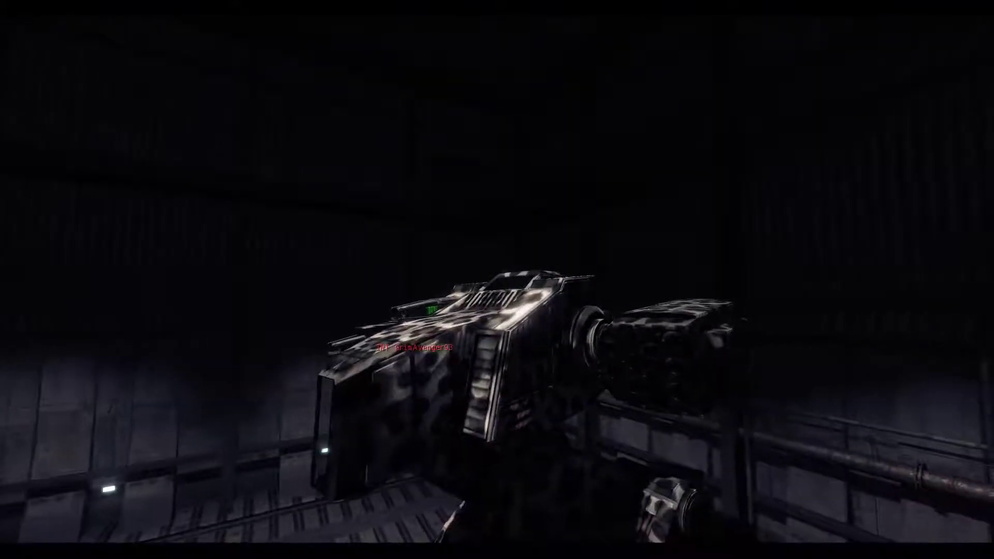
key("tab")
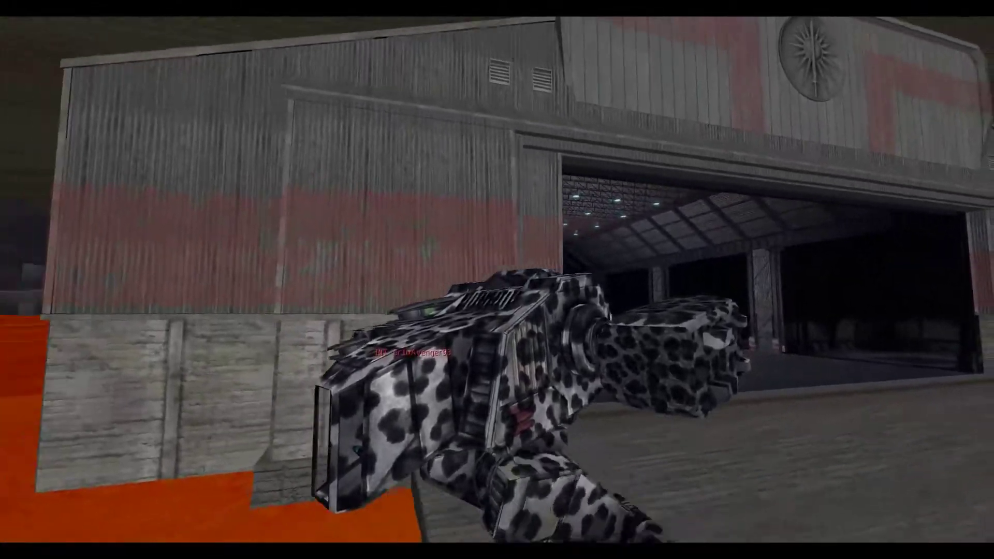
mouse_move(497, 280)
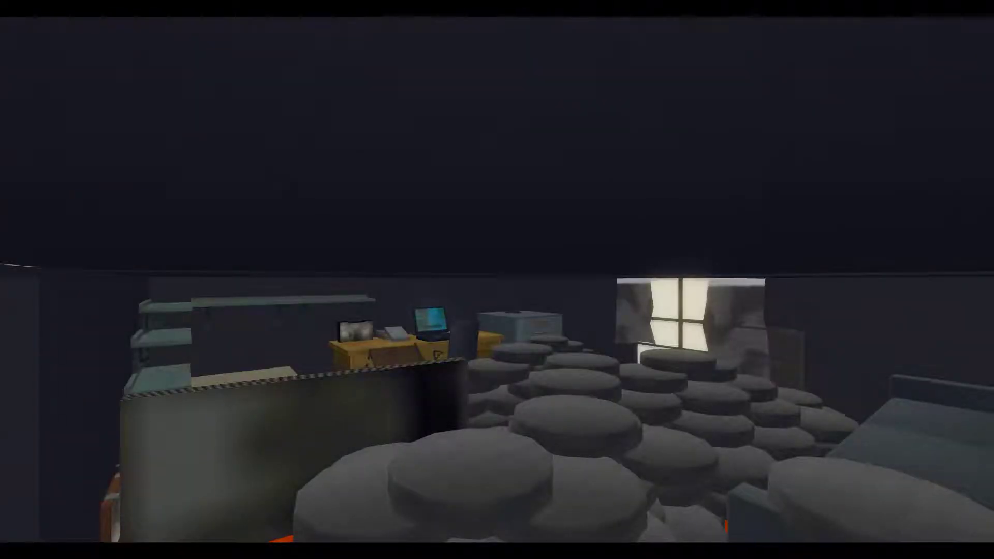
mouse_move(497, 280)
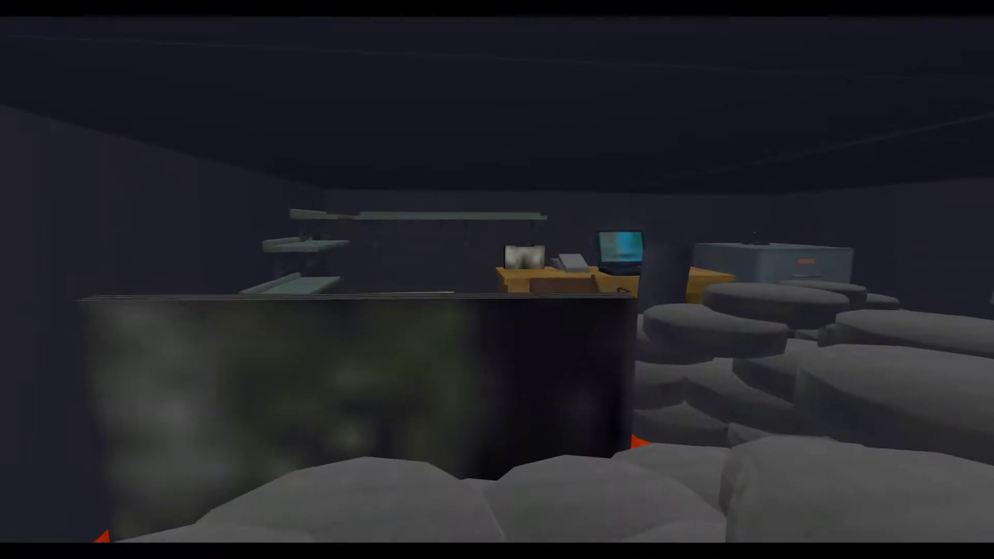
mouse_move(497, 280)
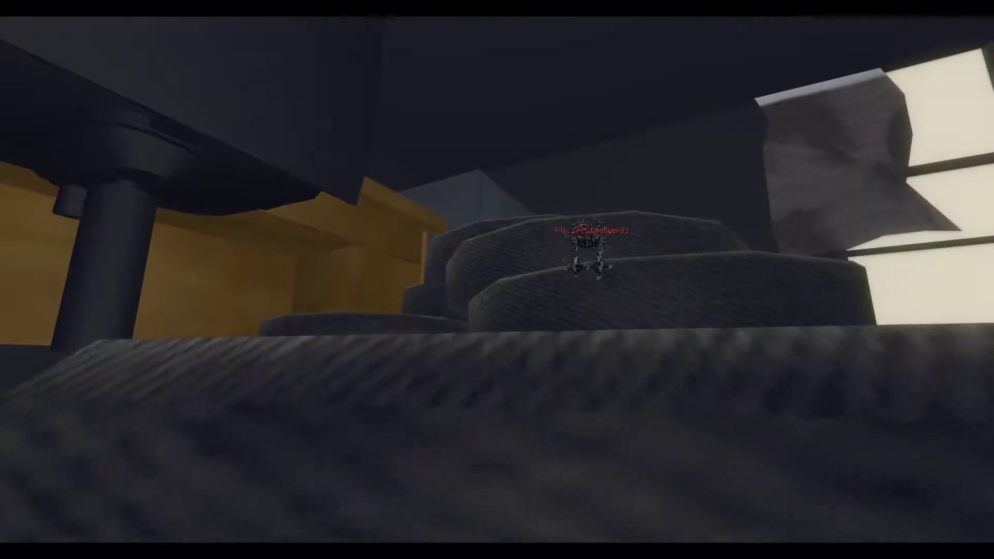
mouse_move(497, 280)
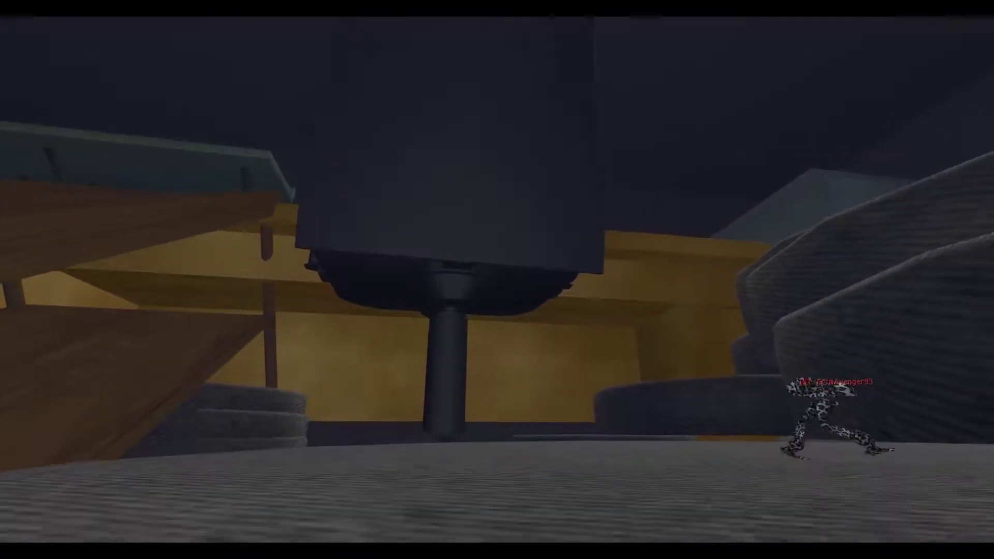
mouse_move(497, 279)
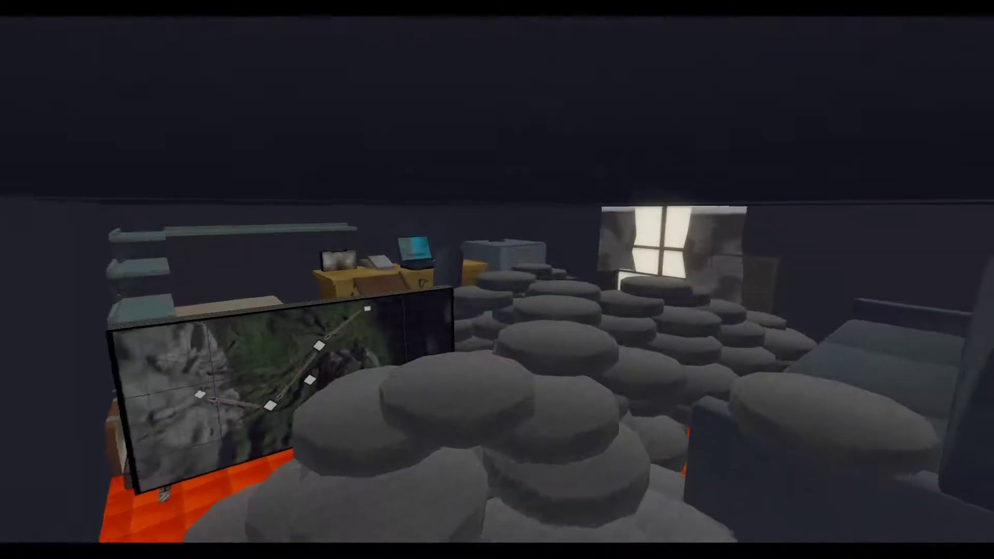
mouse_move(497, 280)
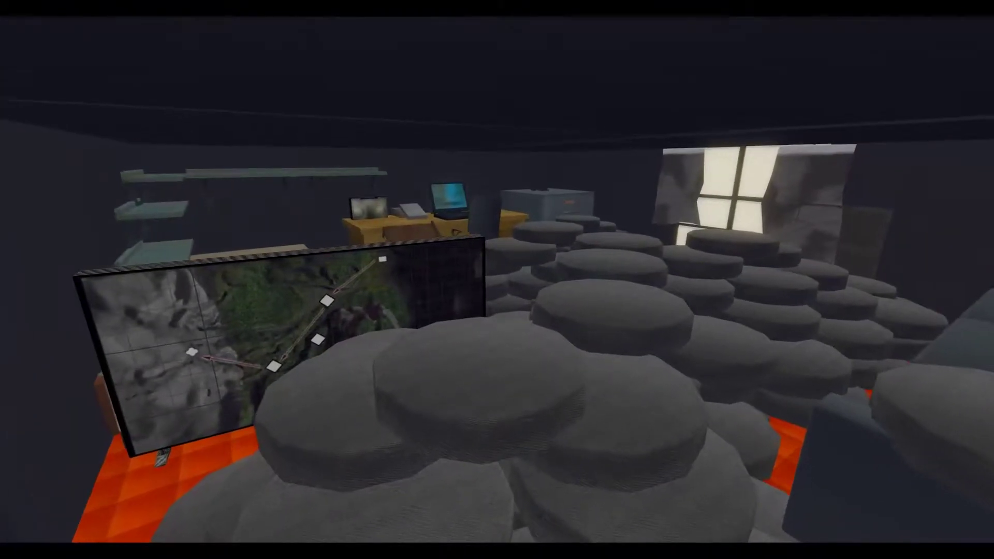
mouse_move(497, 280)
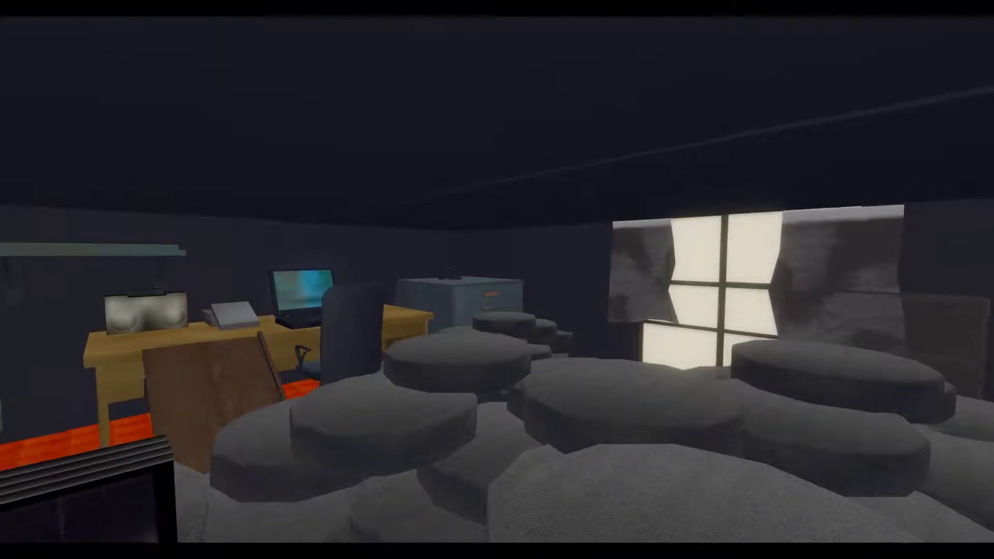
mouse_move(497, 279)
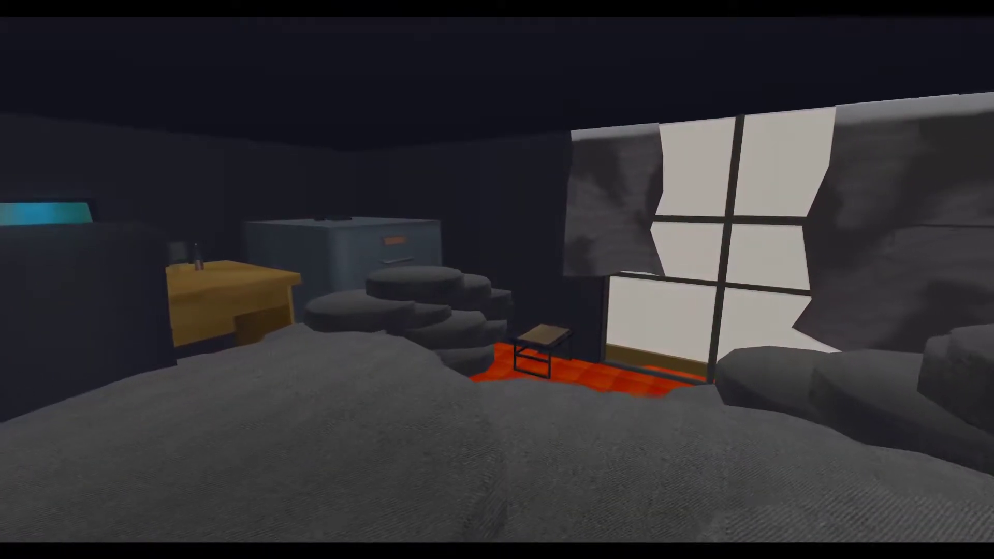
mouse_move(497, 280)
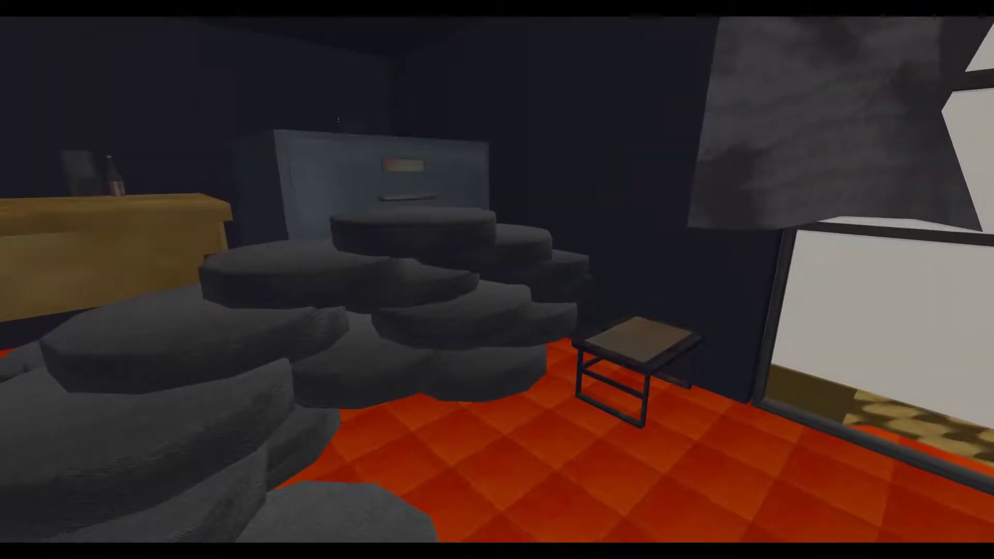
mouse_move(497, 279)
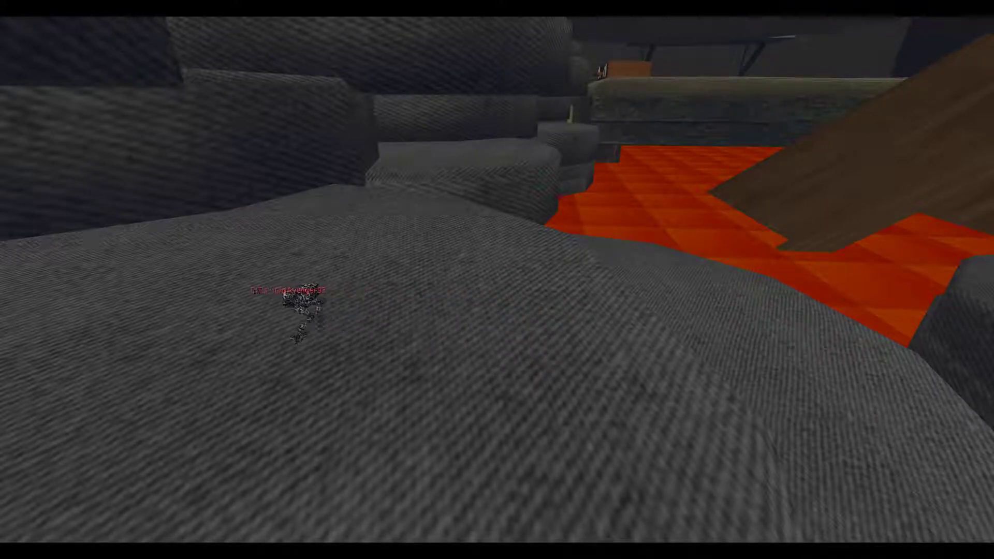
mouse_move(497, 280)
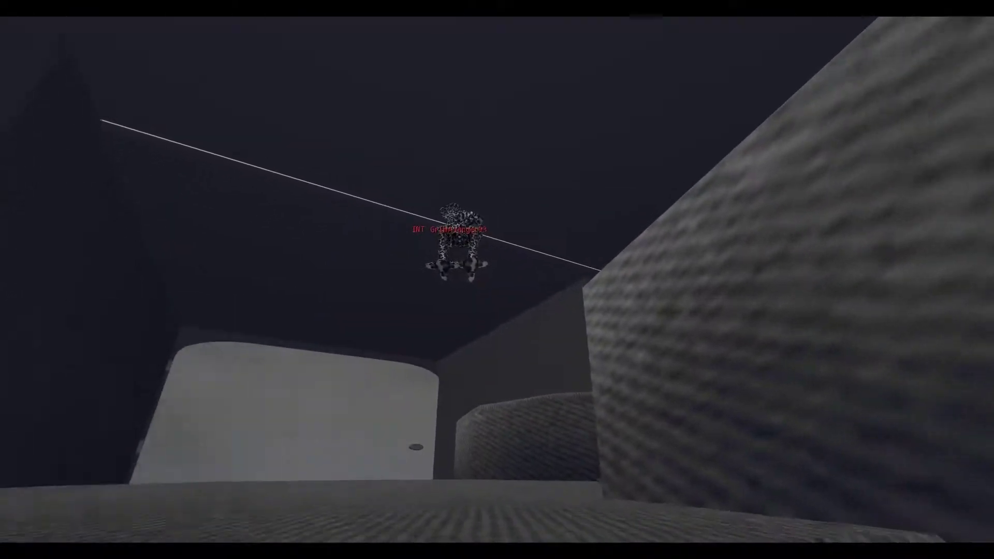
mouse_move(497, 280)
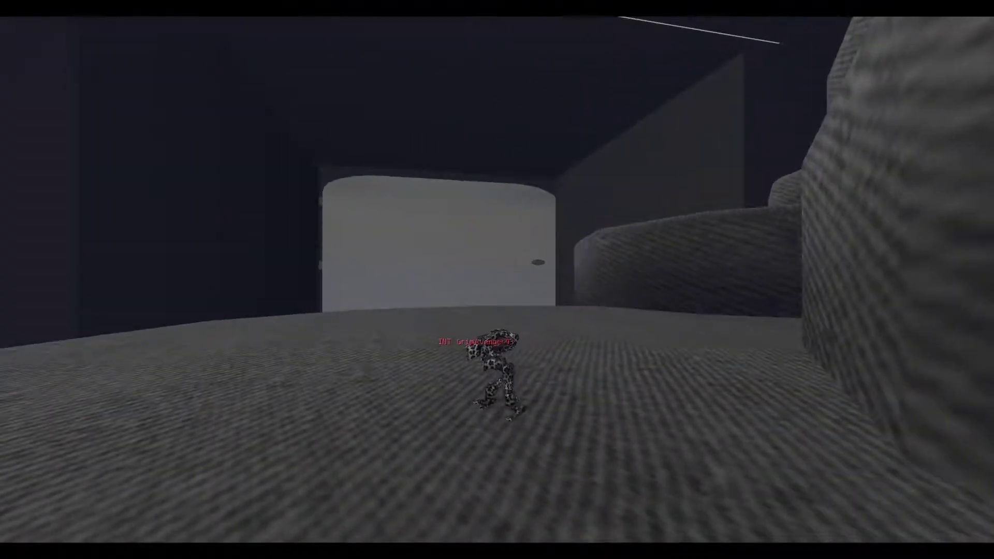
mouse_move(497, 279)
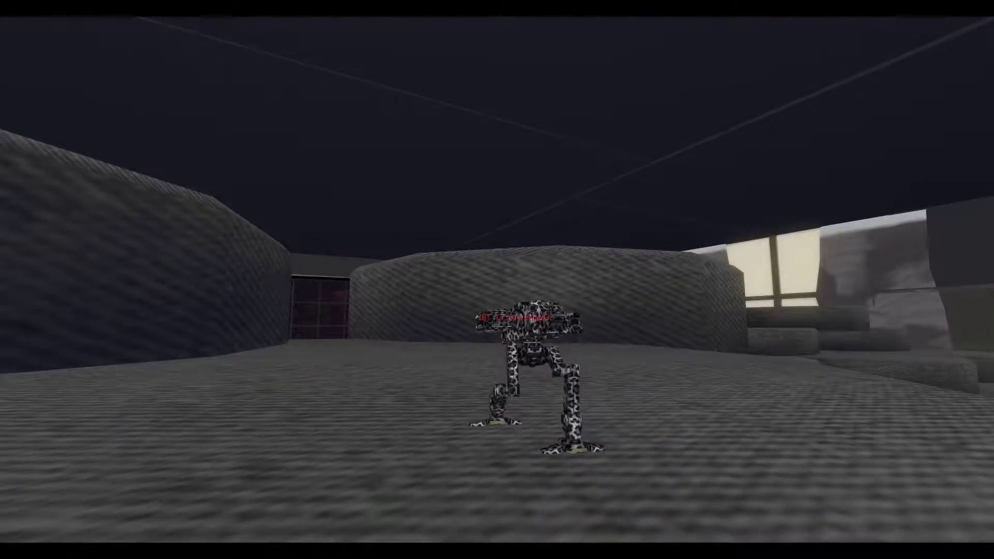
mouse_move(496, 279)
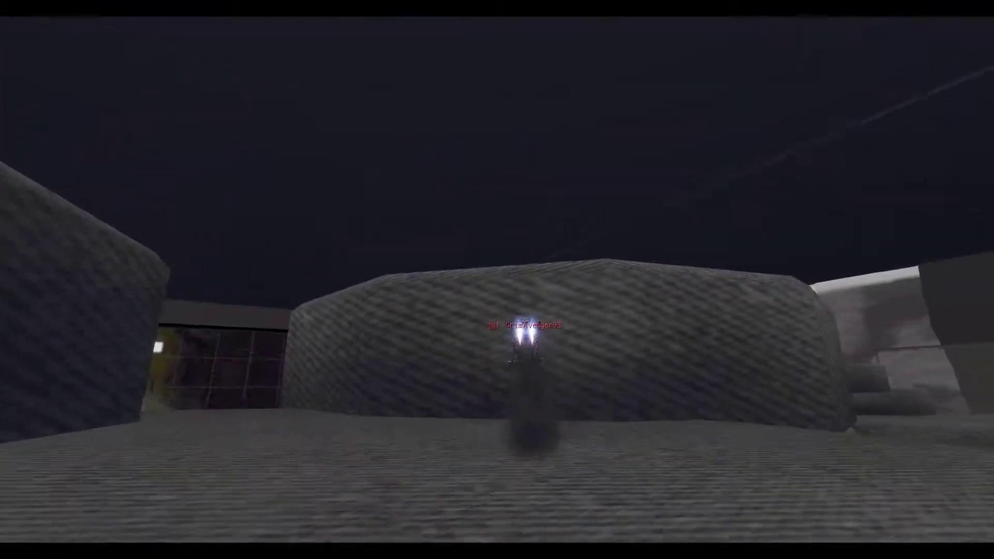
mouse_move(497, 279)
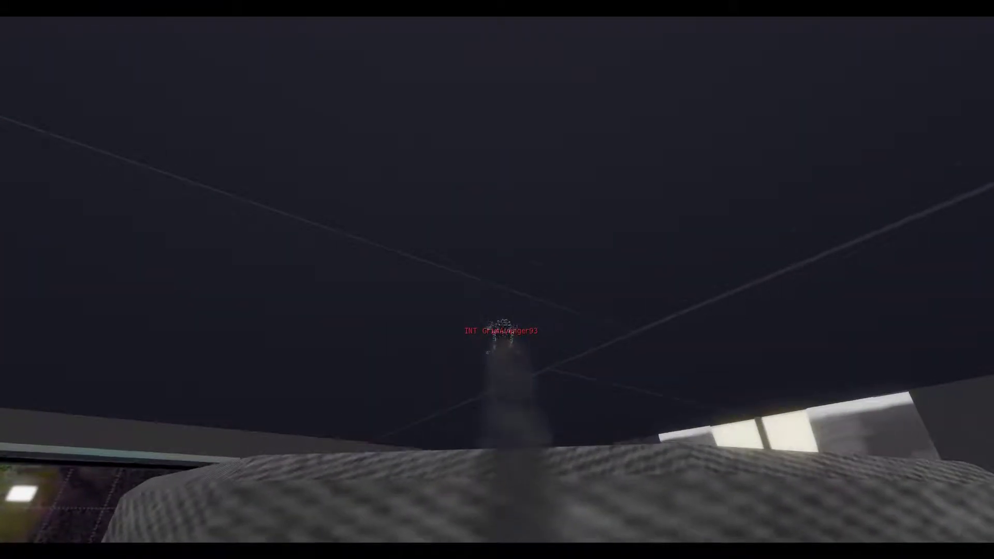
mouse_move(497, 280)
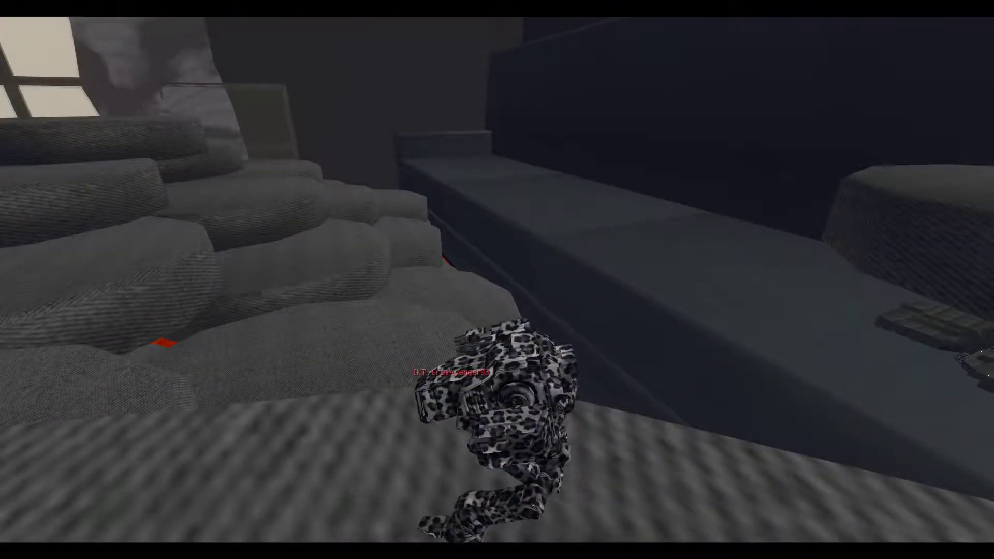
mouse_move(496, 280)
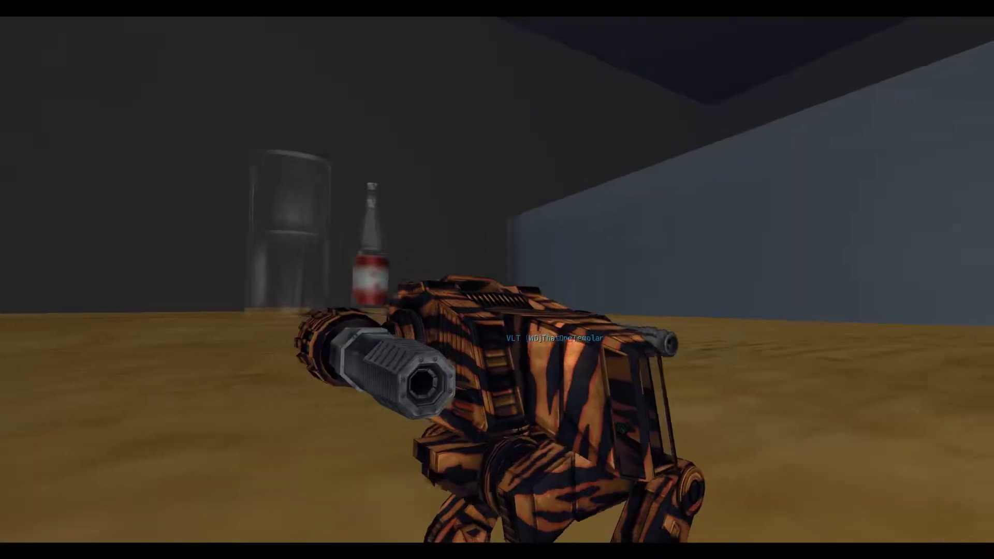
mouse_move(497, 280)
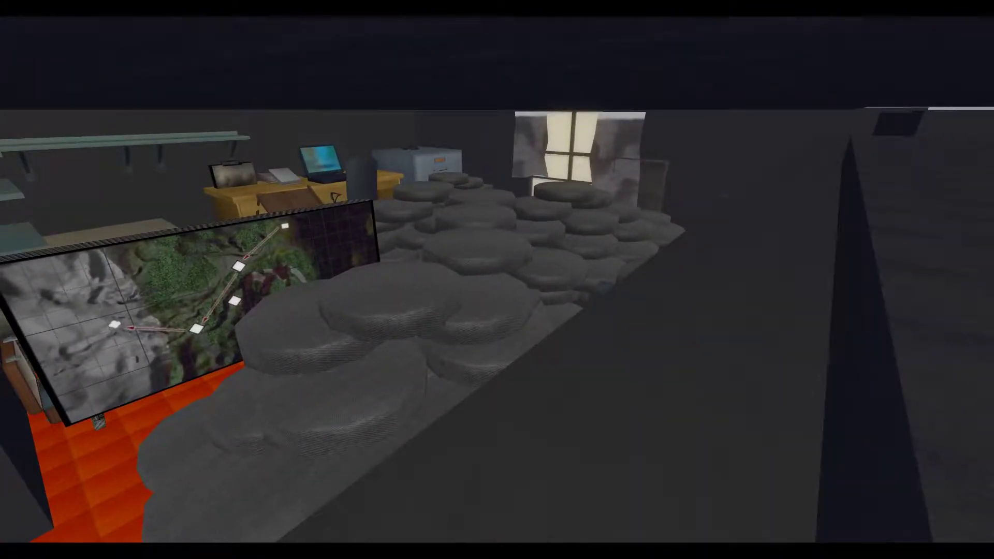
mouse_move(496, 280)
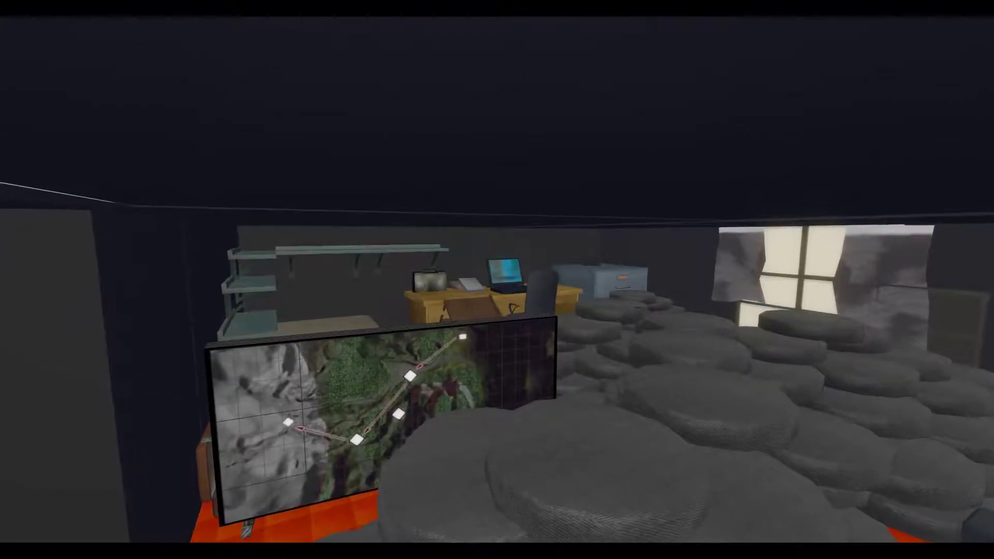
mouse_move(497, 279)
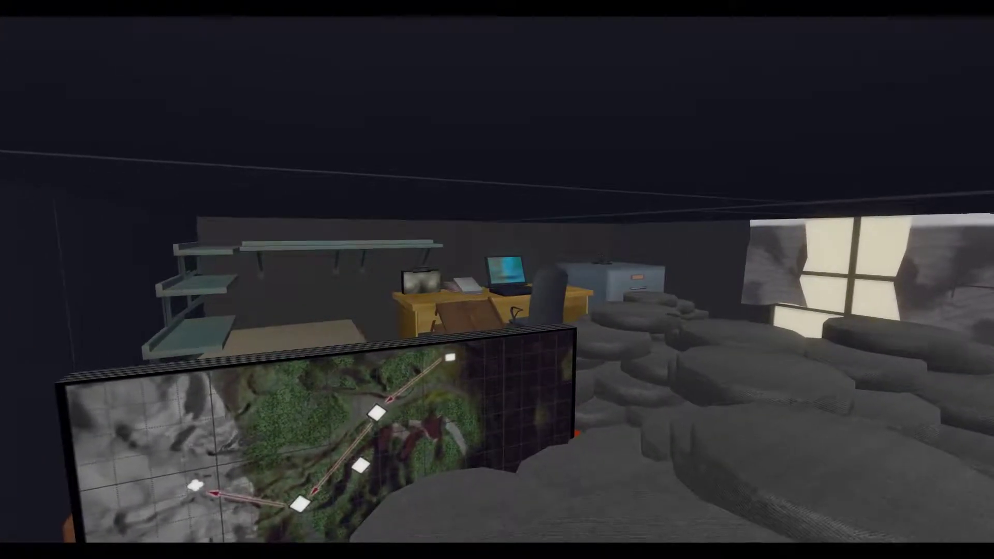
mouse_move(497, 279)
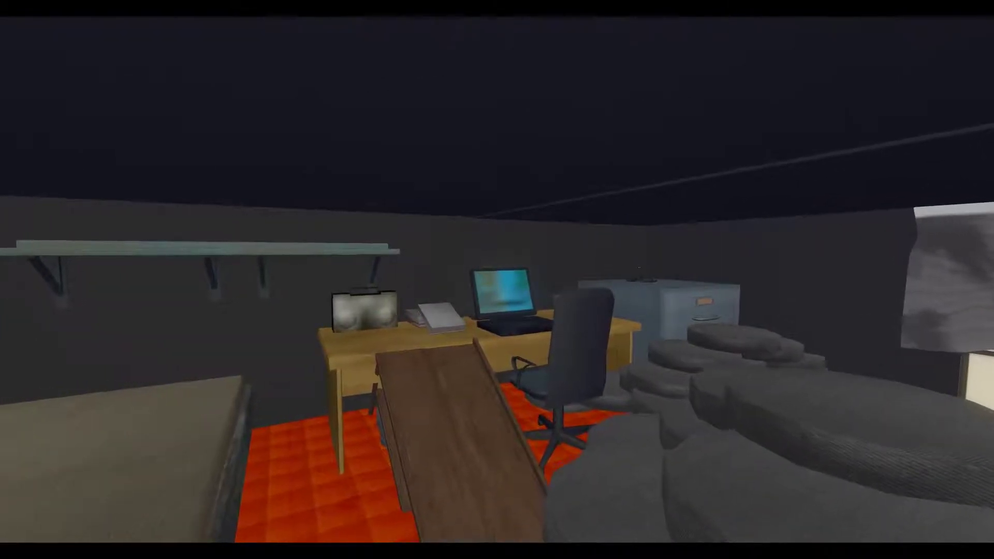
mouse_move(497, 279)
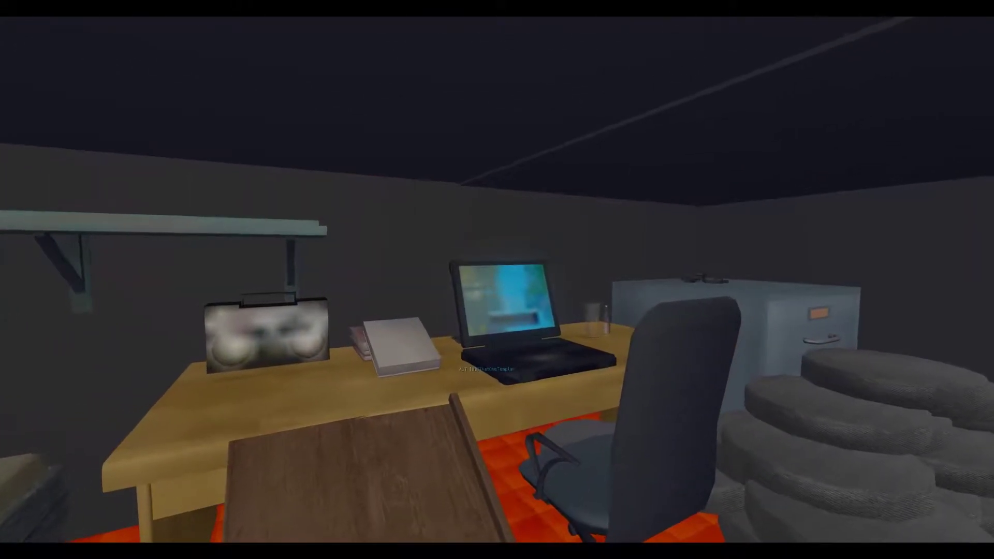
mouse_move(497, 280)
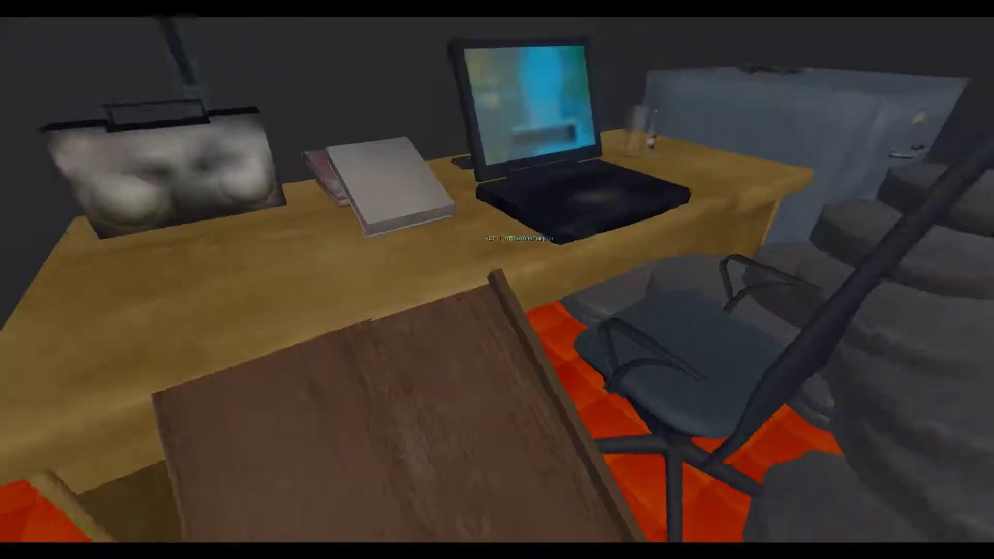
mouse_move(497, 280)
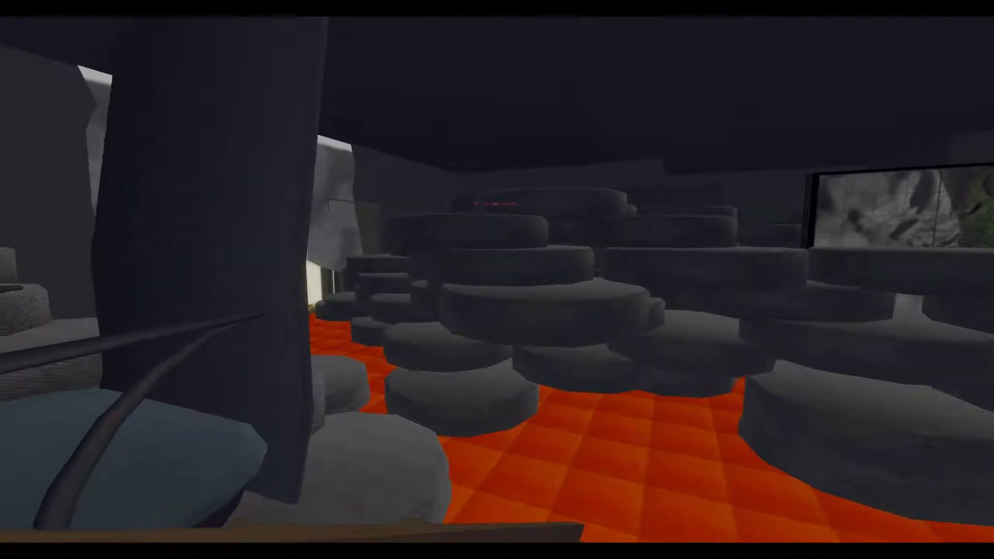
mouse_move(497, 279)
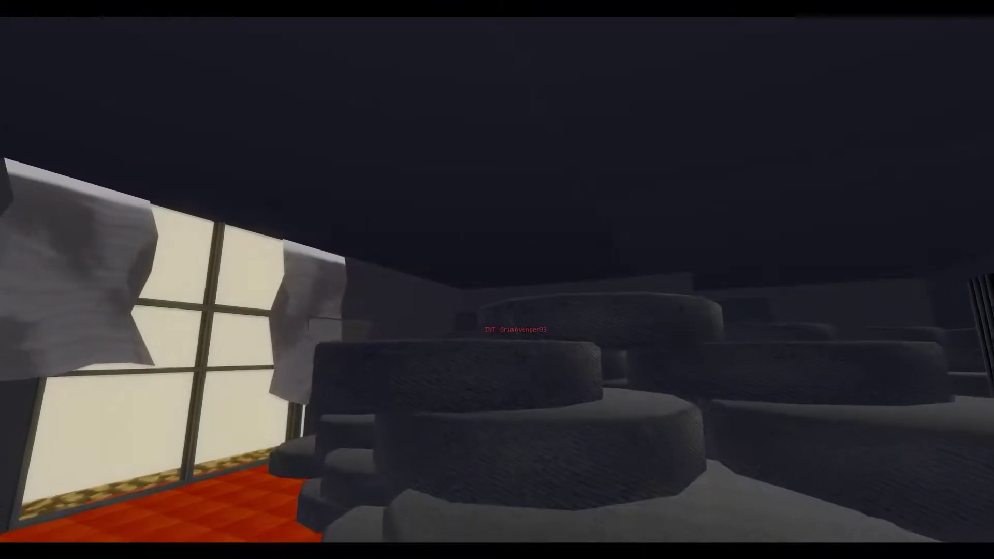
mouse_move(497, 279)
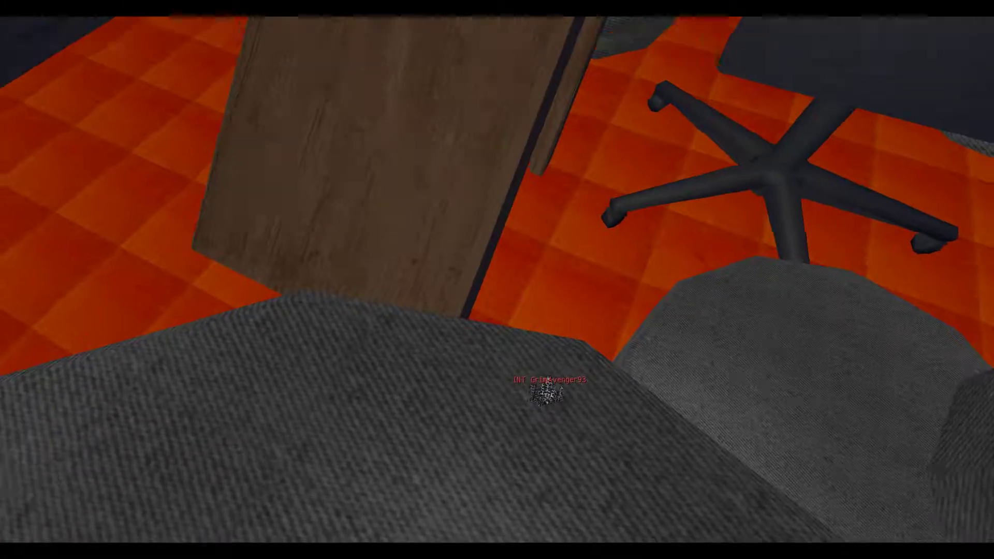
mouse_move(497, 279)
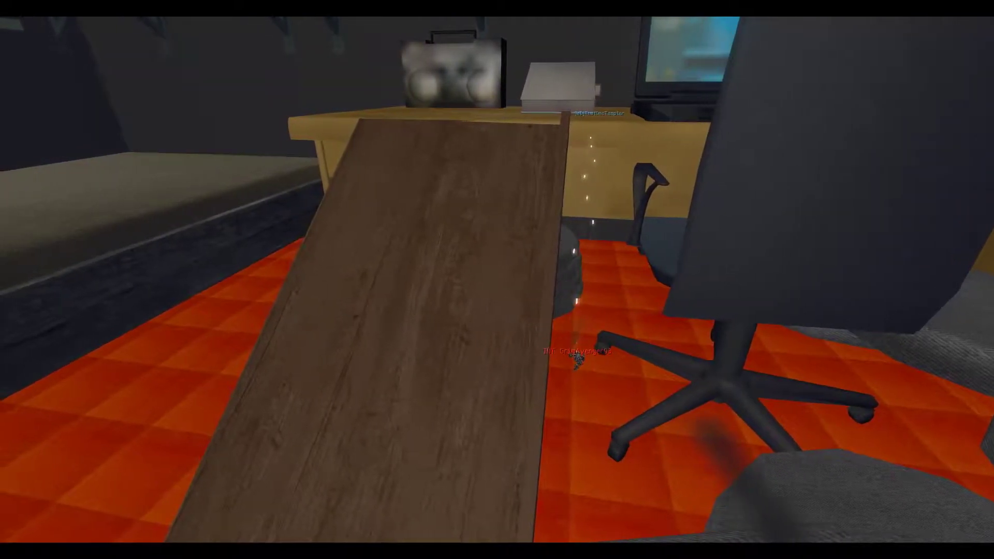
mouse_move(497, 280)
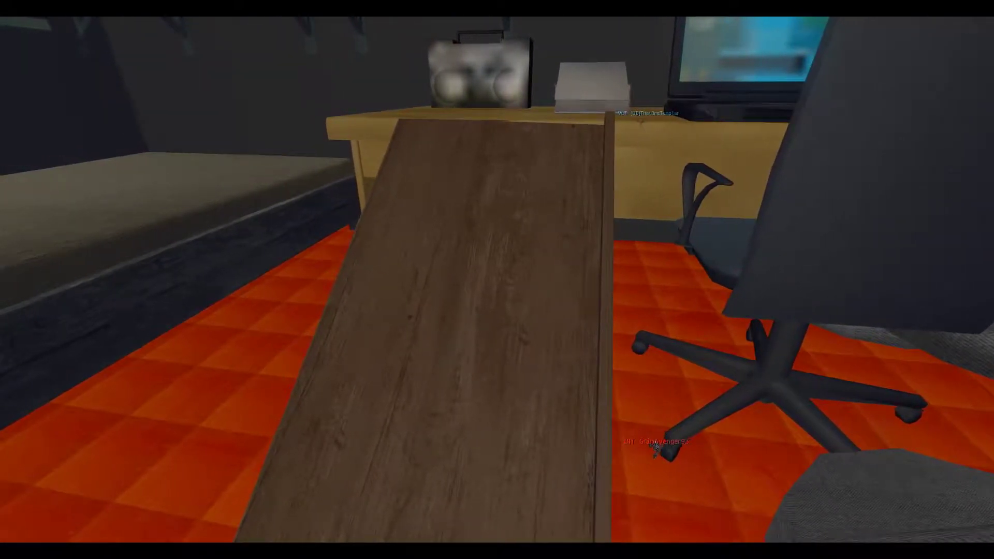
mouse_move(497, 279)
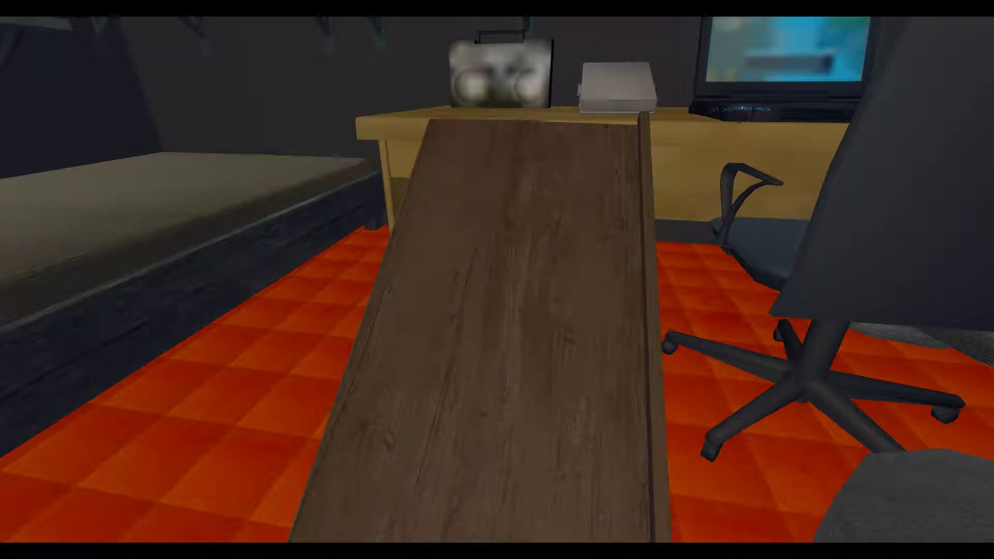
mouse_move(497, 279)
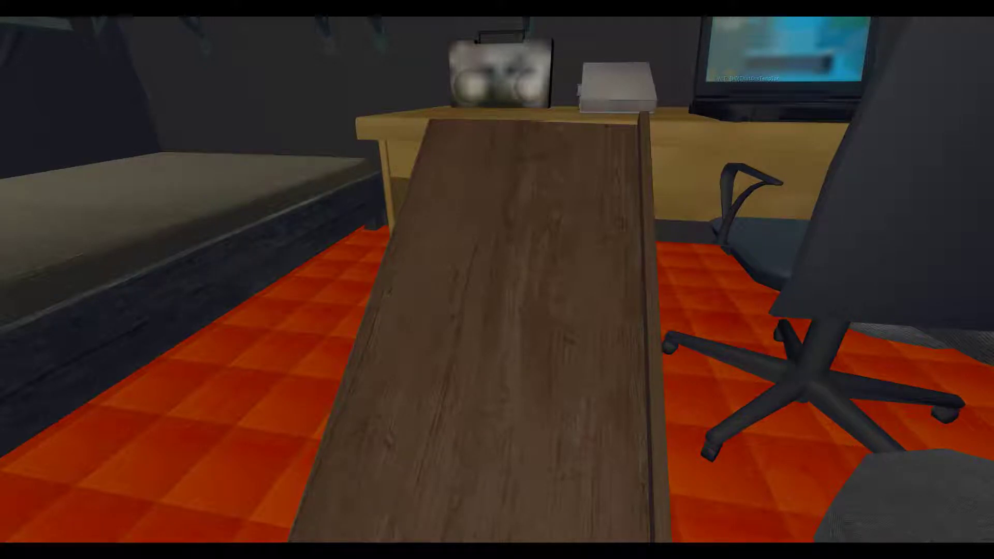
mouse_move(497, 280)
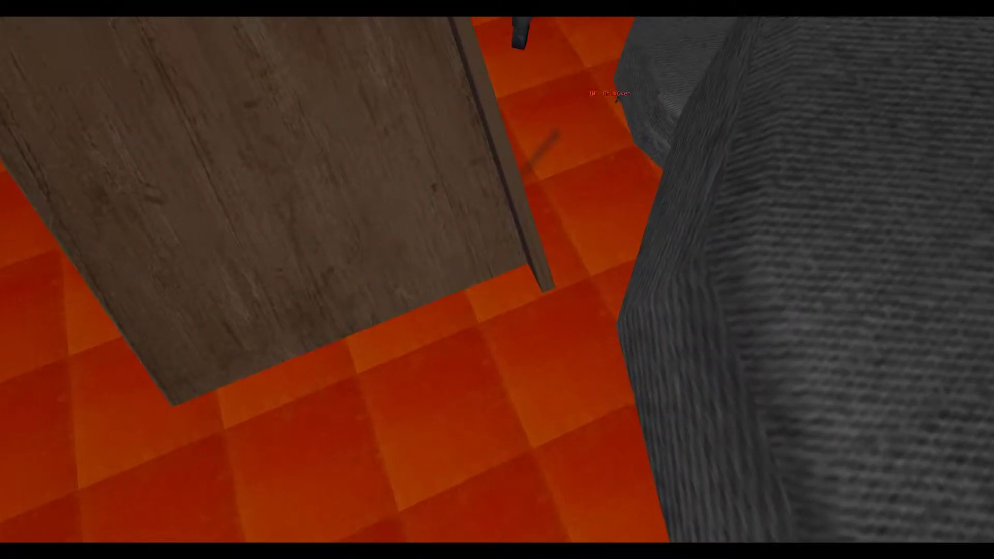
mouse_move(497, 279)
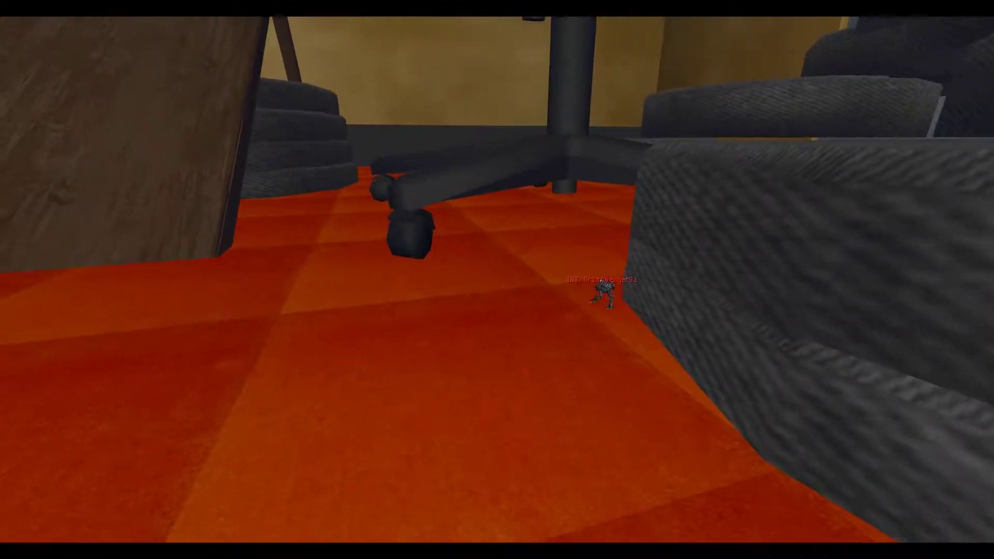
mouse_move(497, 279)
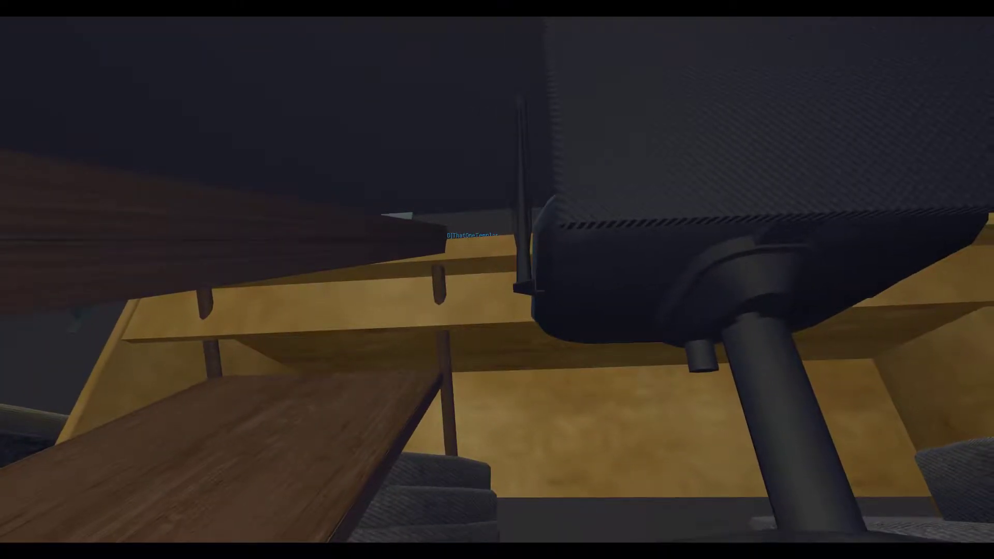
mouse_move(497, 280)
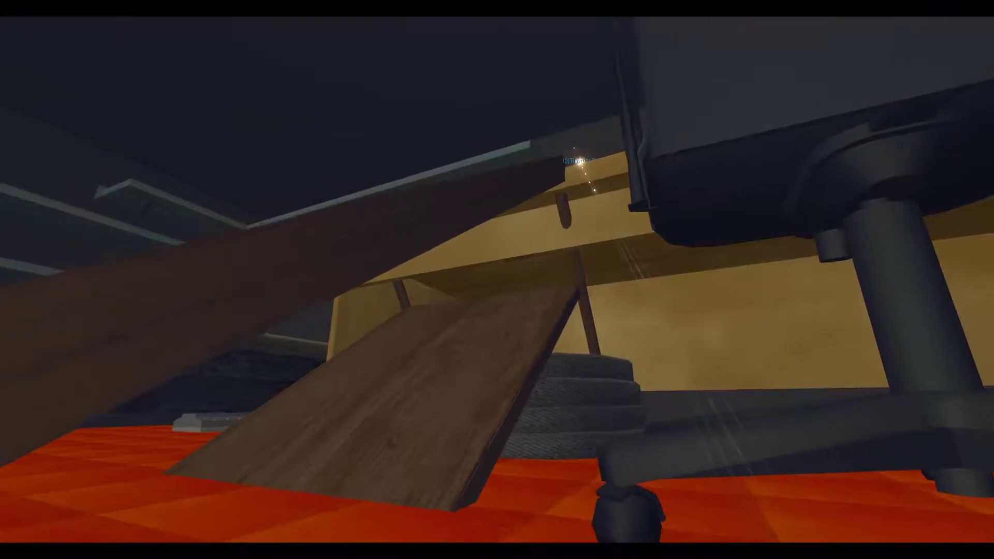
mouse_move(497, 280)
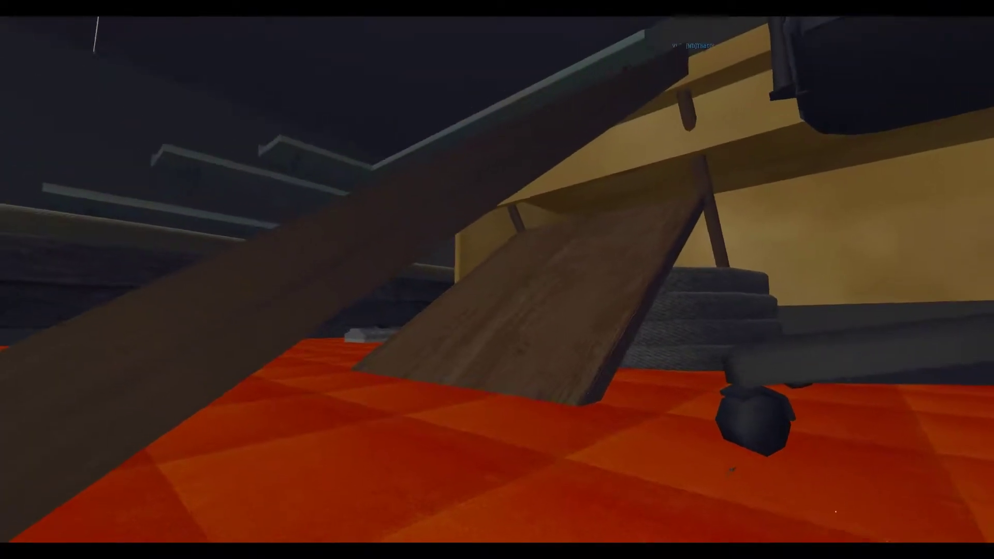
mouse_move(497, 279)
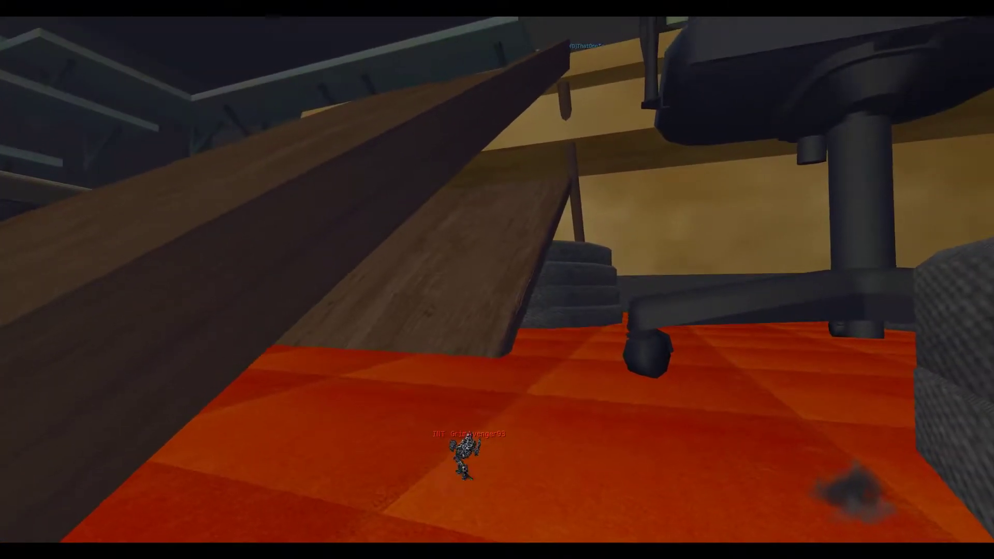
mouse_move(496, 279)
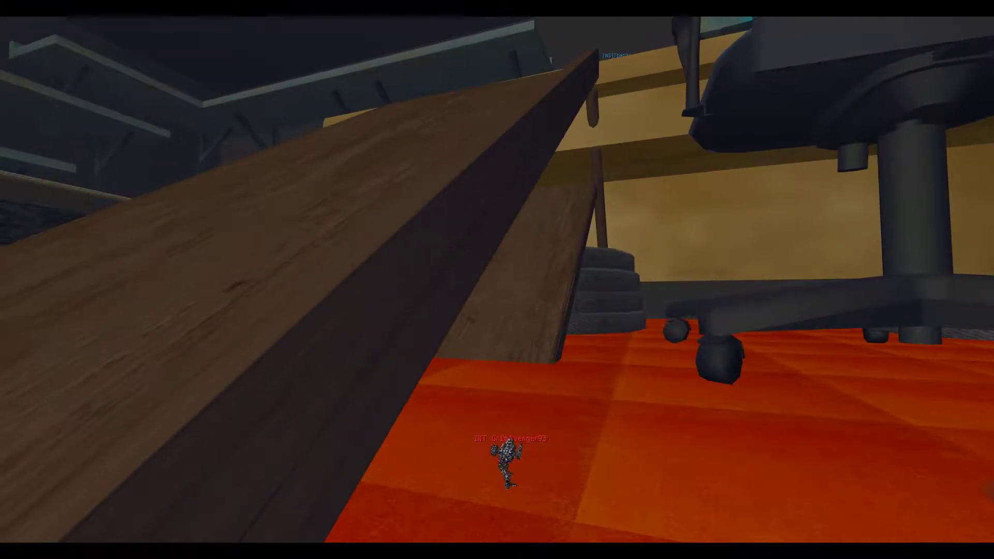